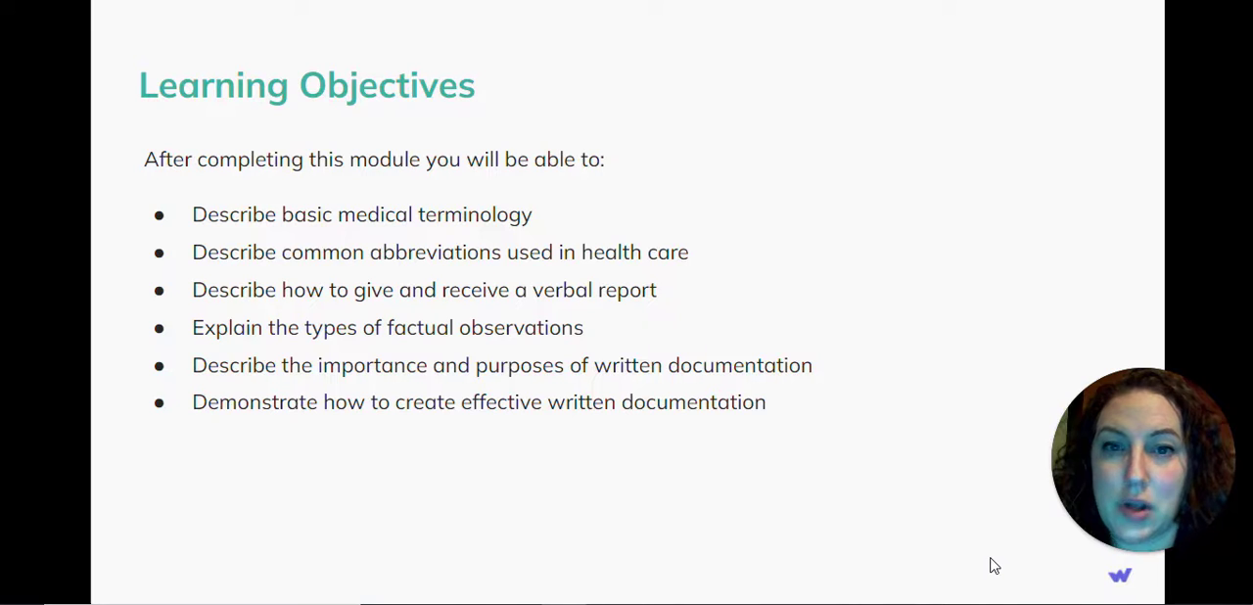
mouse_move(989, 568)
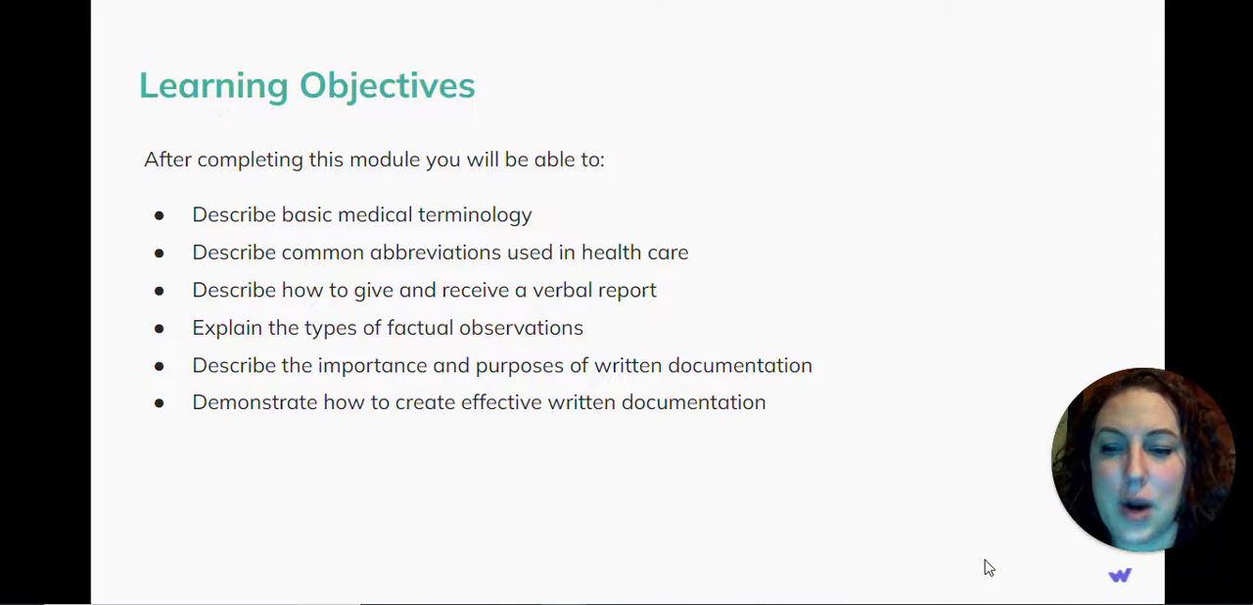